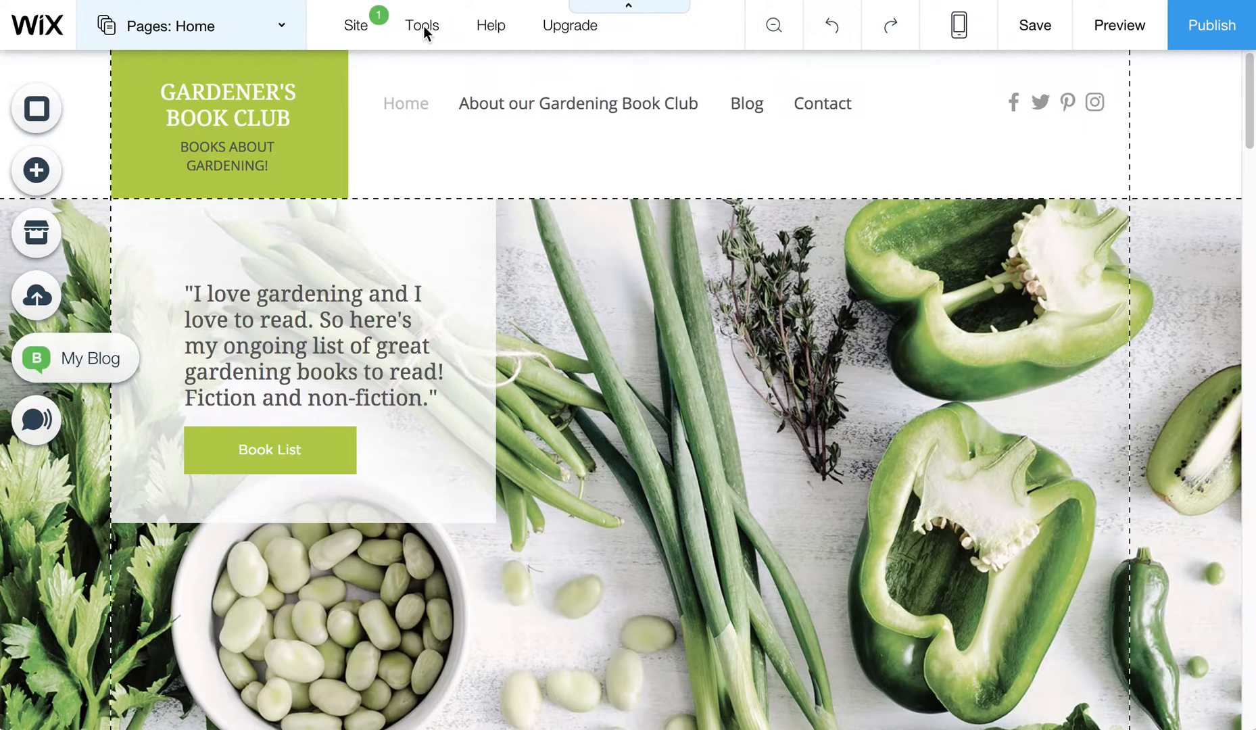
# - Enable Developer Tools from the Tools menu so the site structure and properties panels appear
pyautogui.click(421, 24)
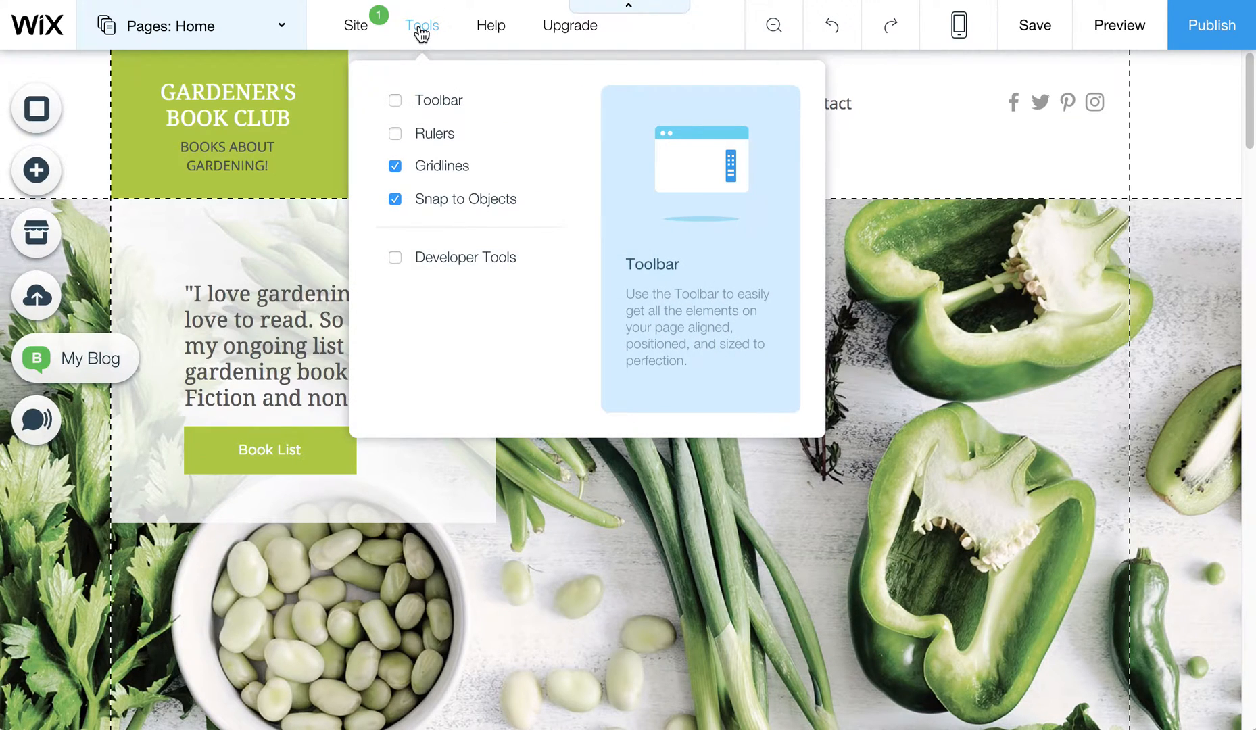
pyautogui.click(395, 257)
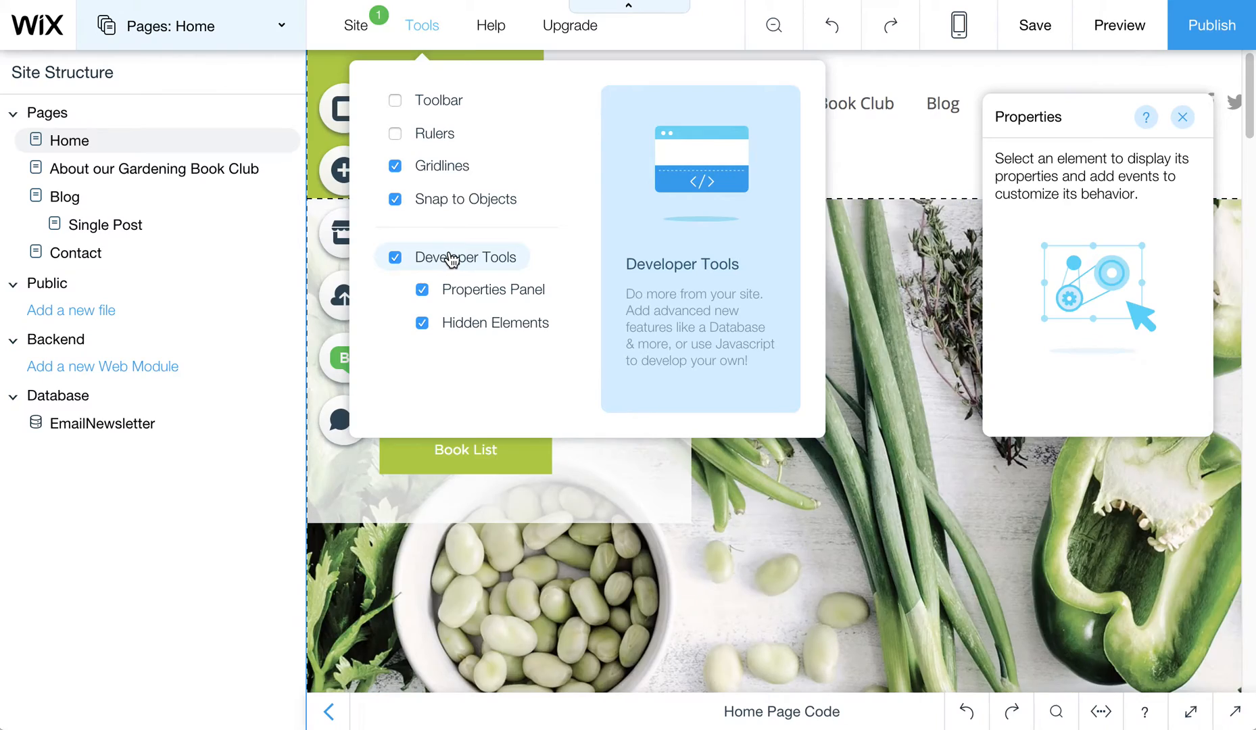
pyautogui.click(422, 26)
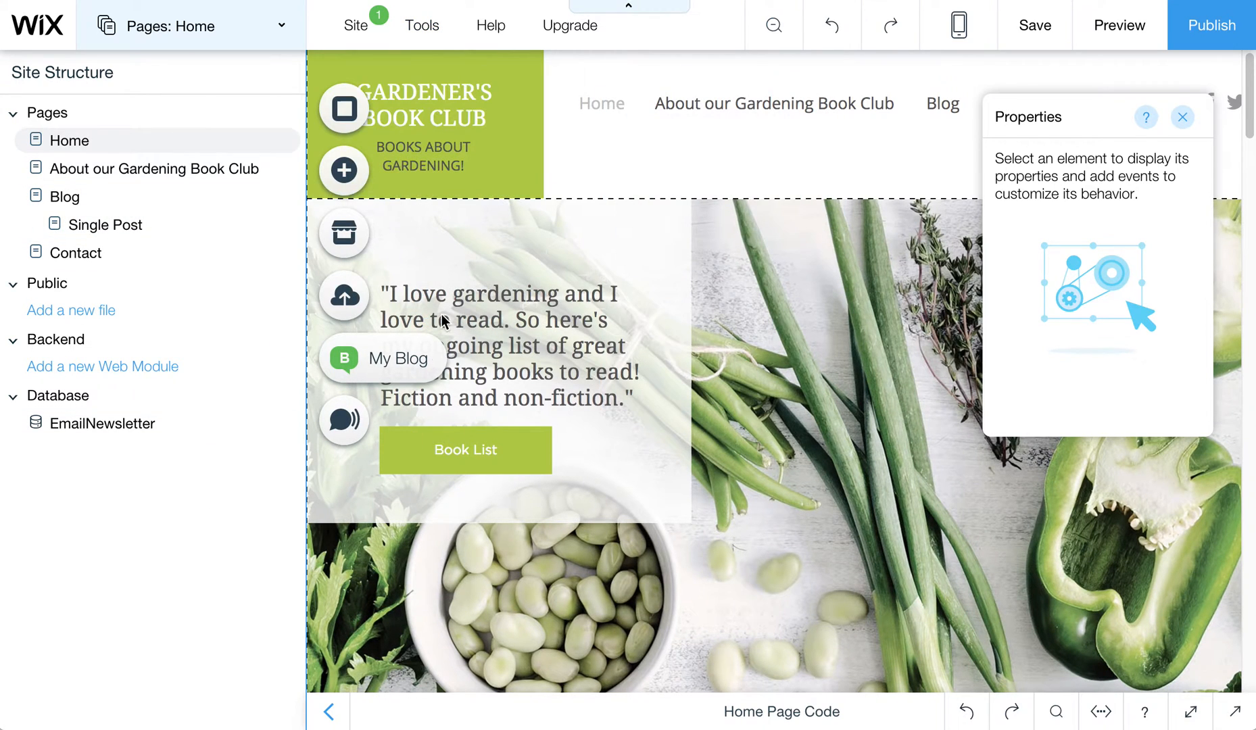
pyautogui.moveTo(242, 477)
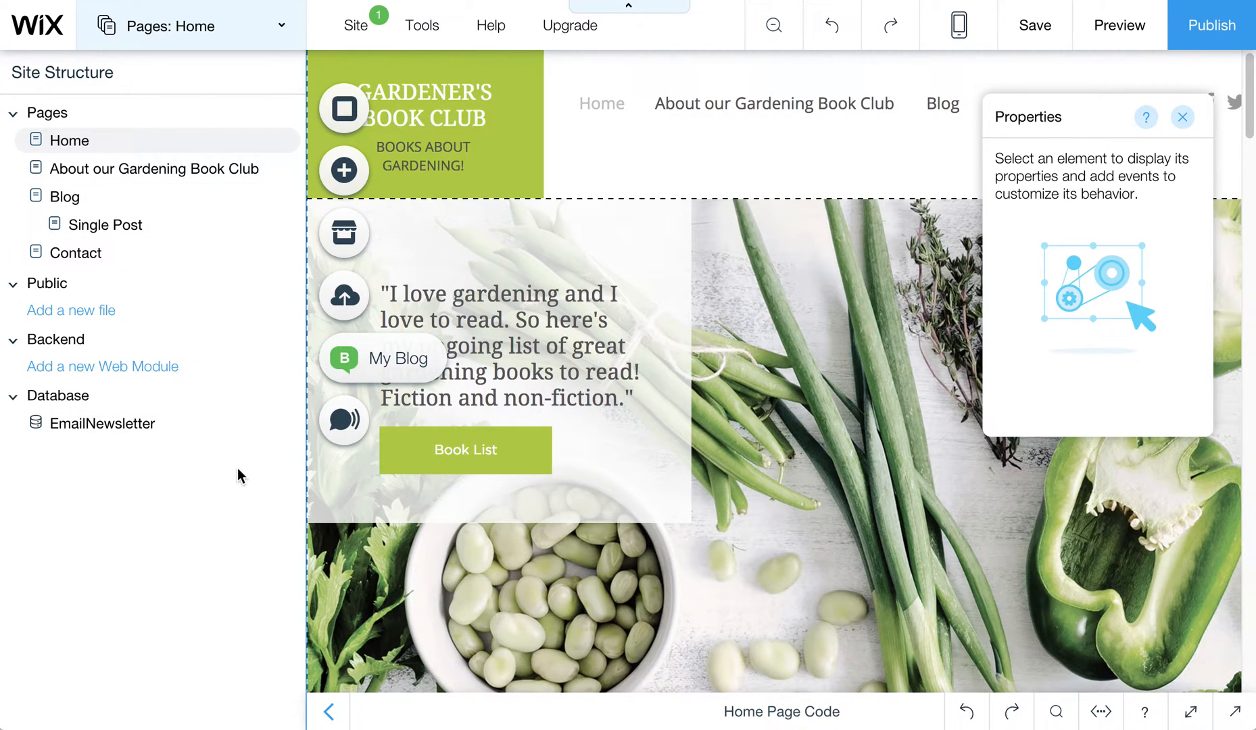
pyautogui.click(421, 26)
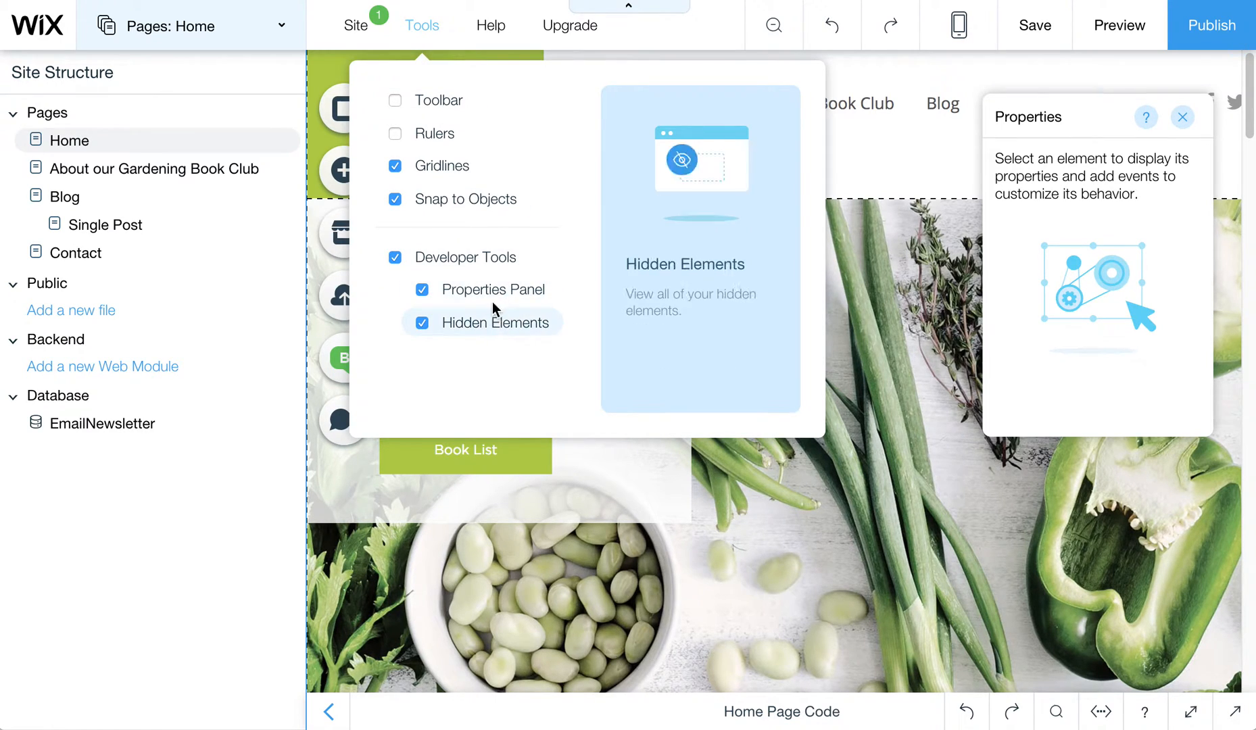
pyautogui.moveTo(479, 369)
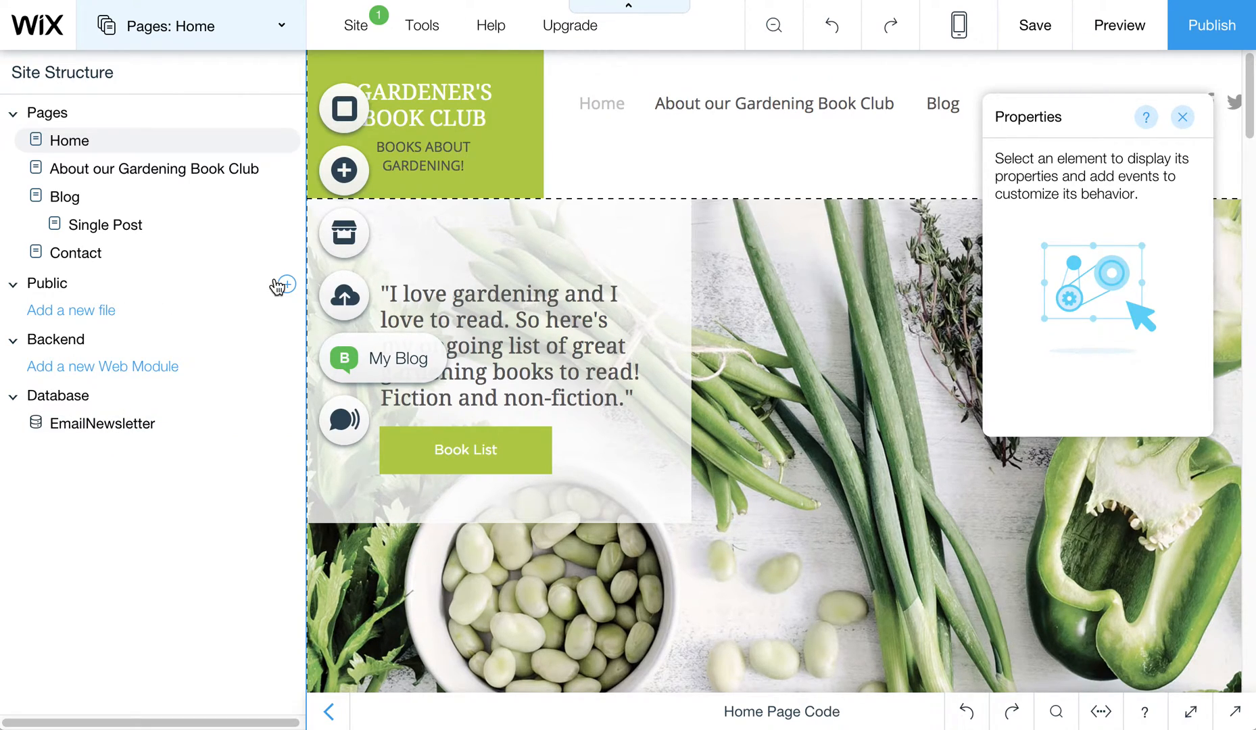
# - Create a new database collection named EmailNewsletter2 and show its purpose options
pyautogui.click(286, 395)
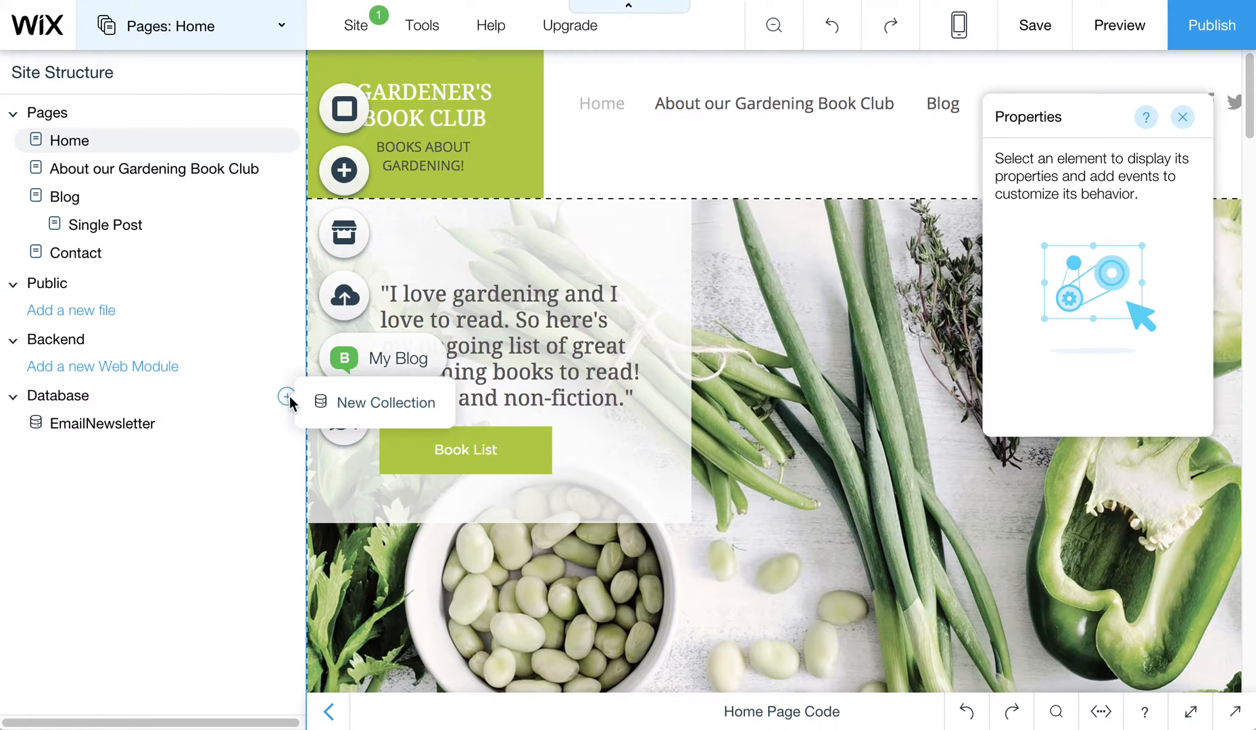
pyautogui.click(388, 403)
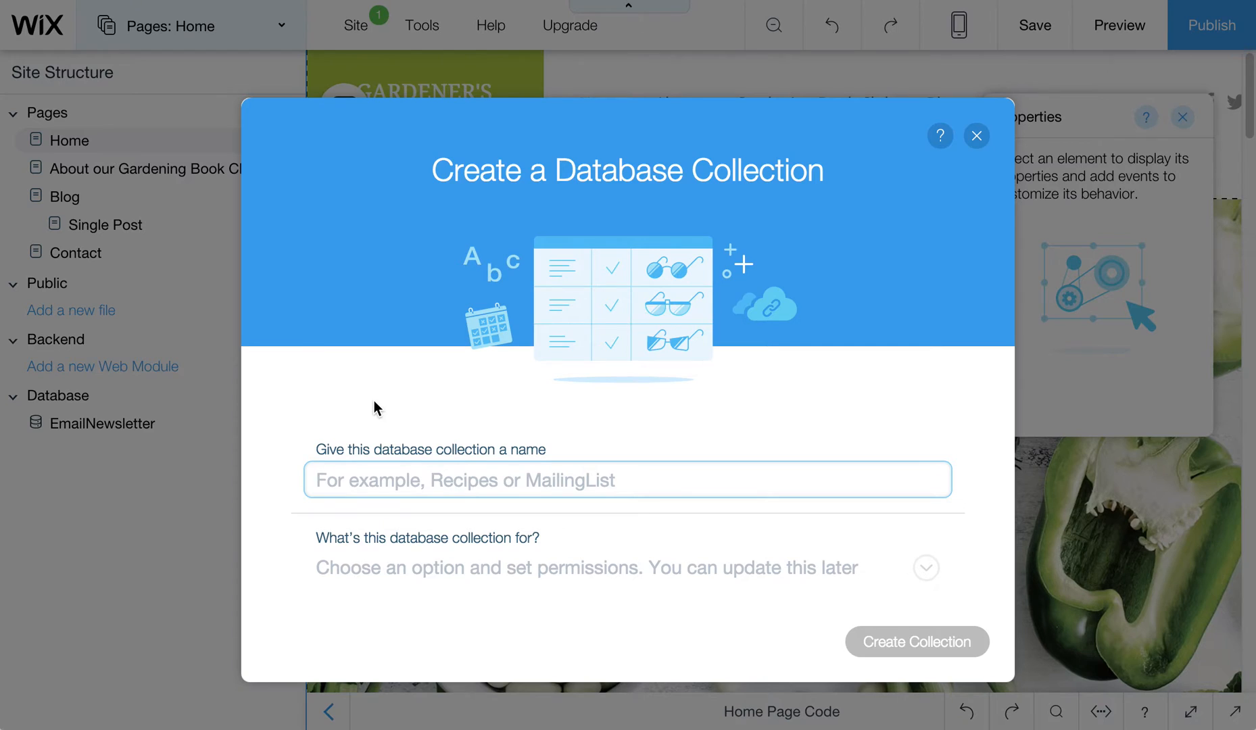
pyautogui.write('EmailNew')
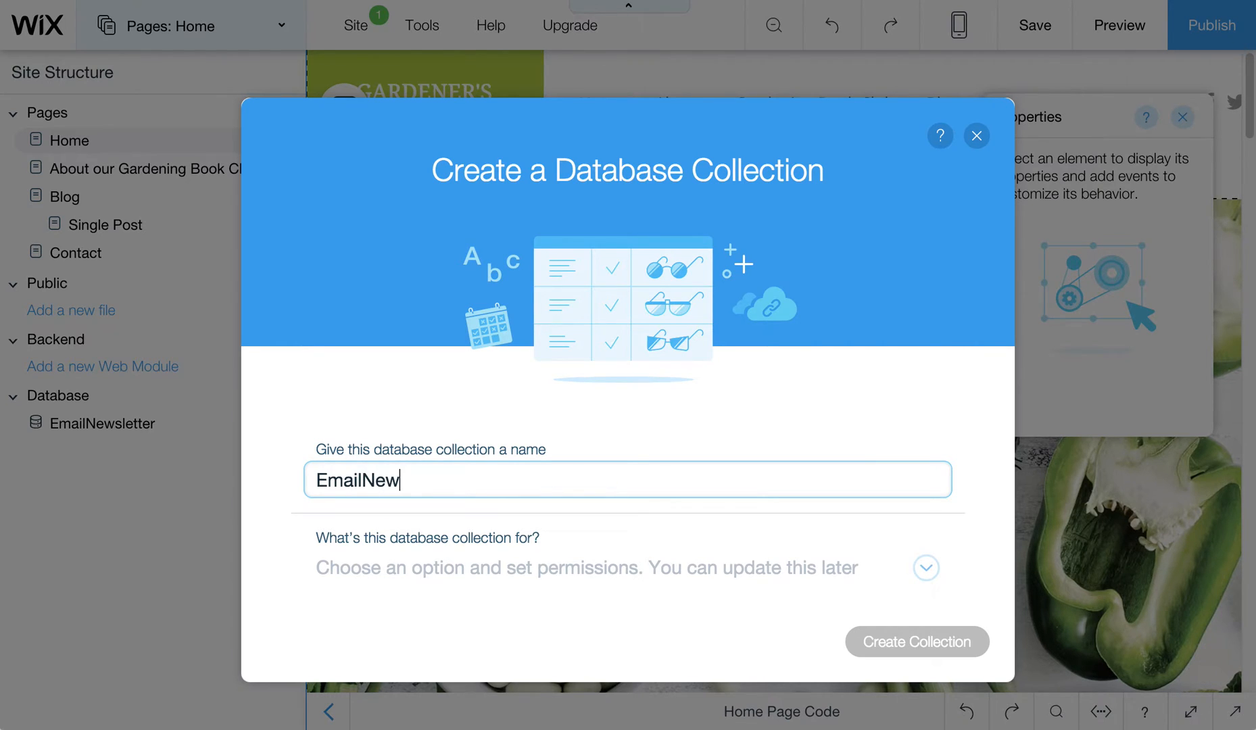
pyautogui.write('sletter2')
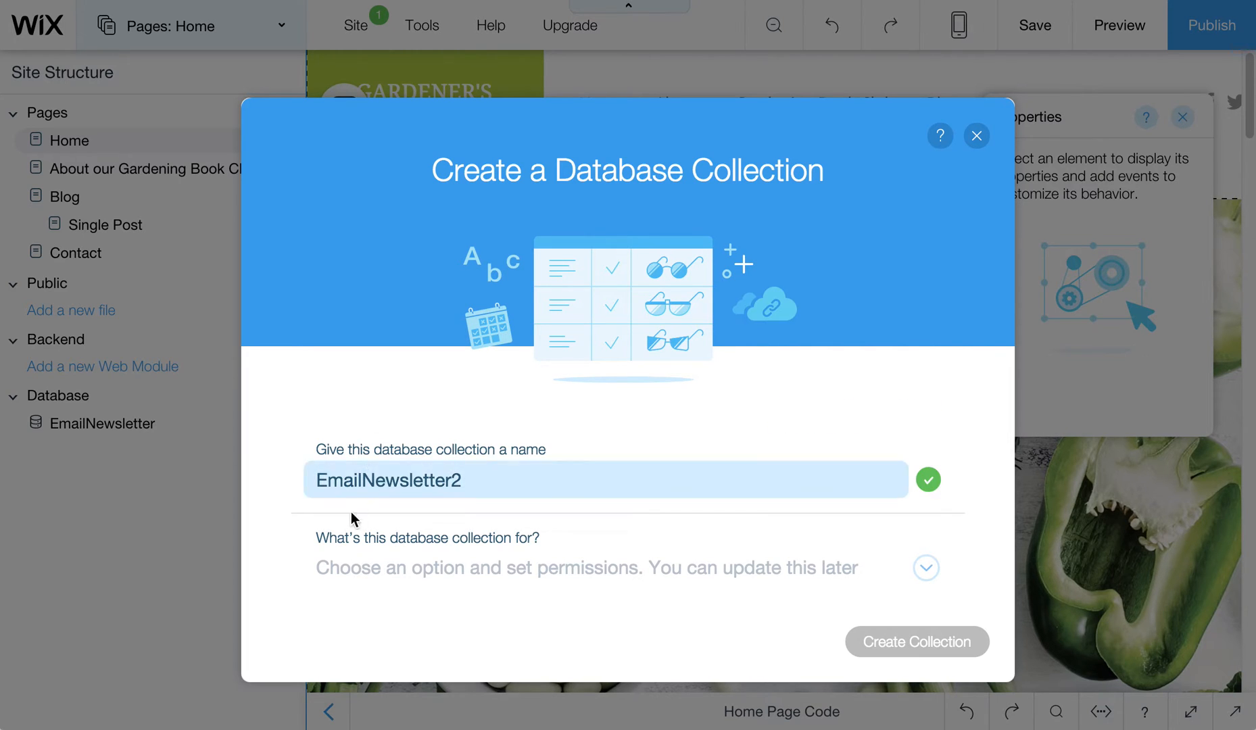
pyautogui.click(923, 568)
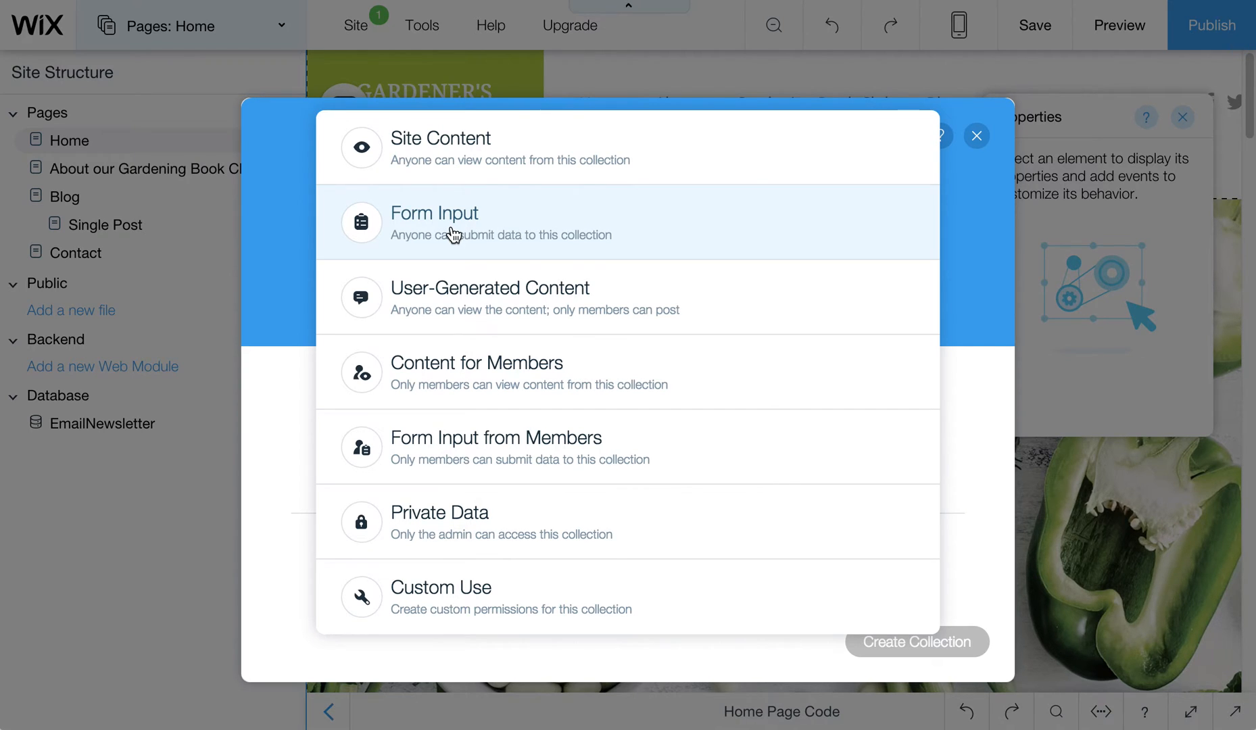
pyautogui.moveTo(479, 530)
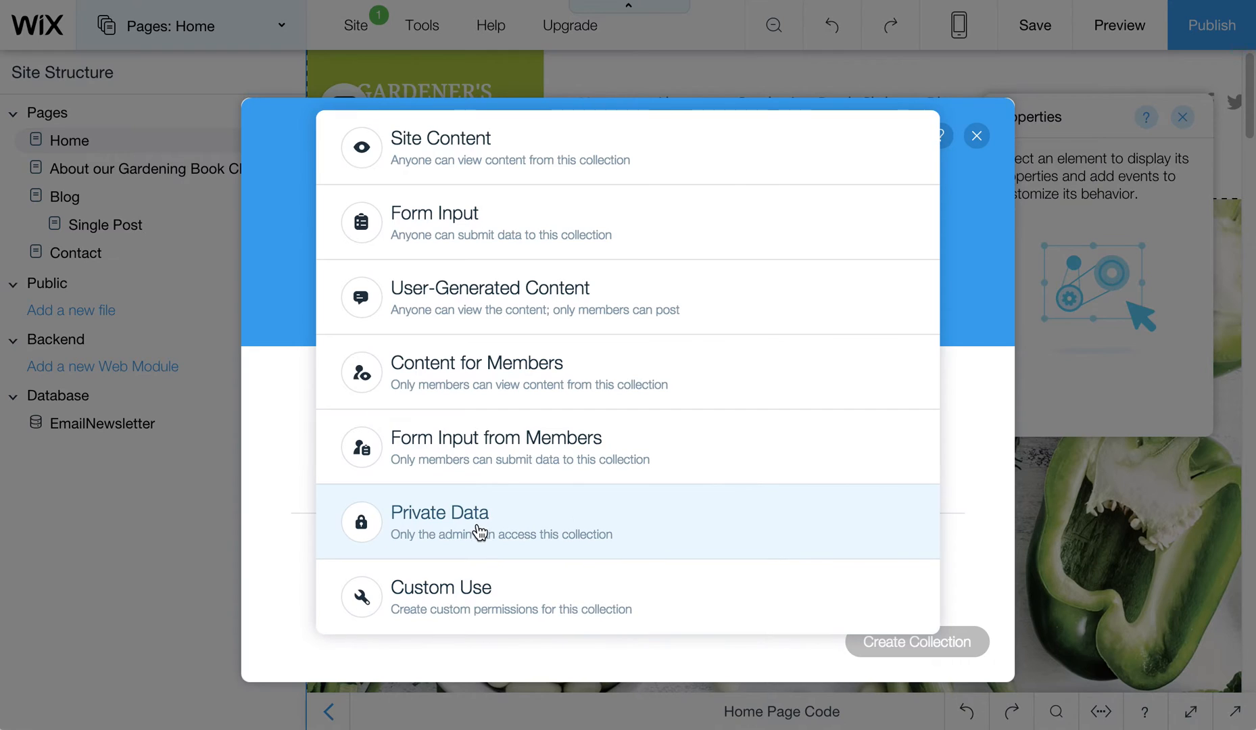
# - Choose Form Input as the purpose and create the EmailNewsletter2 collection
pyautogui.click(434, 223)
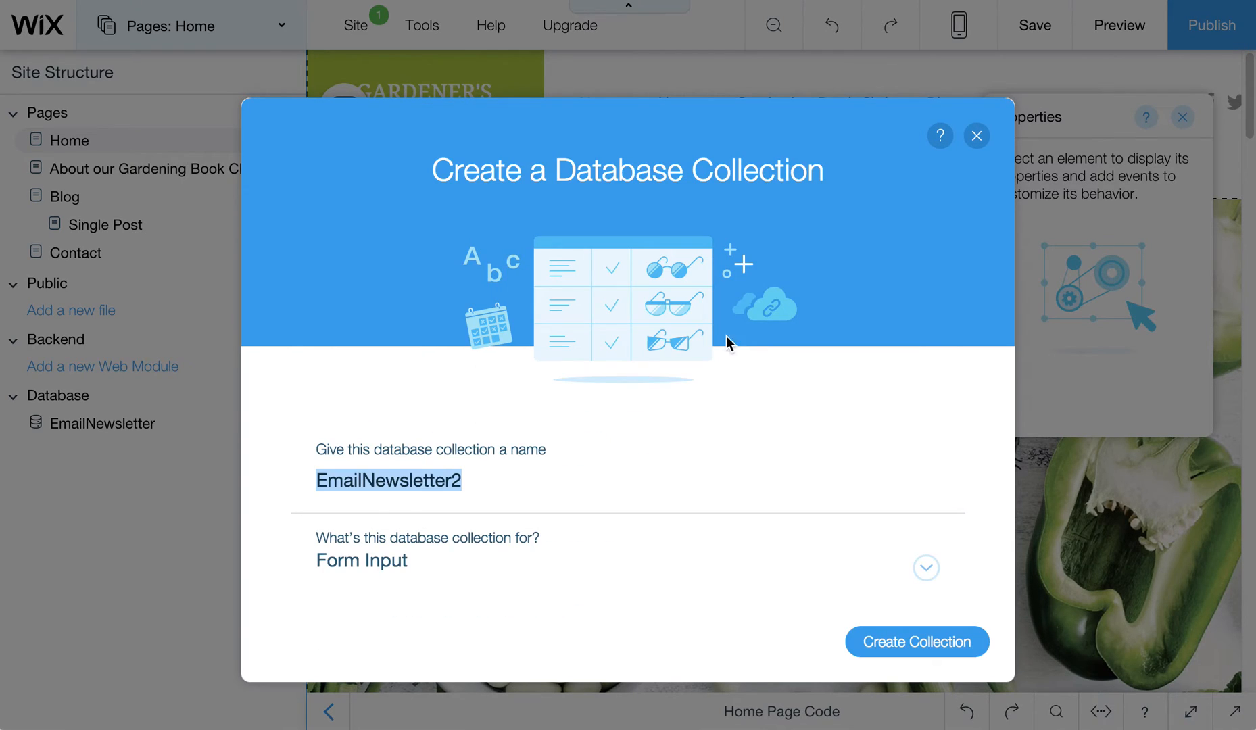
pyautogui.click(915, 641)
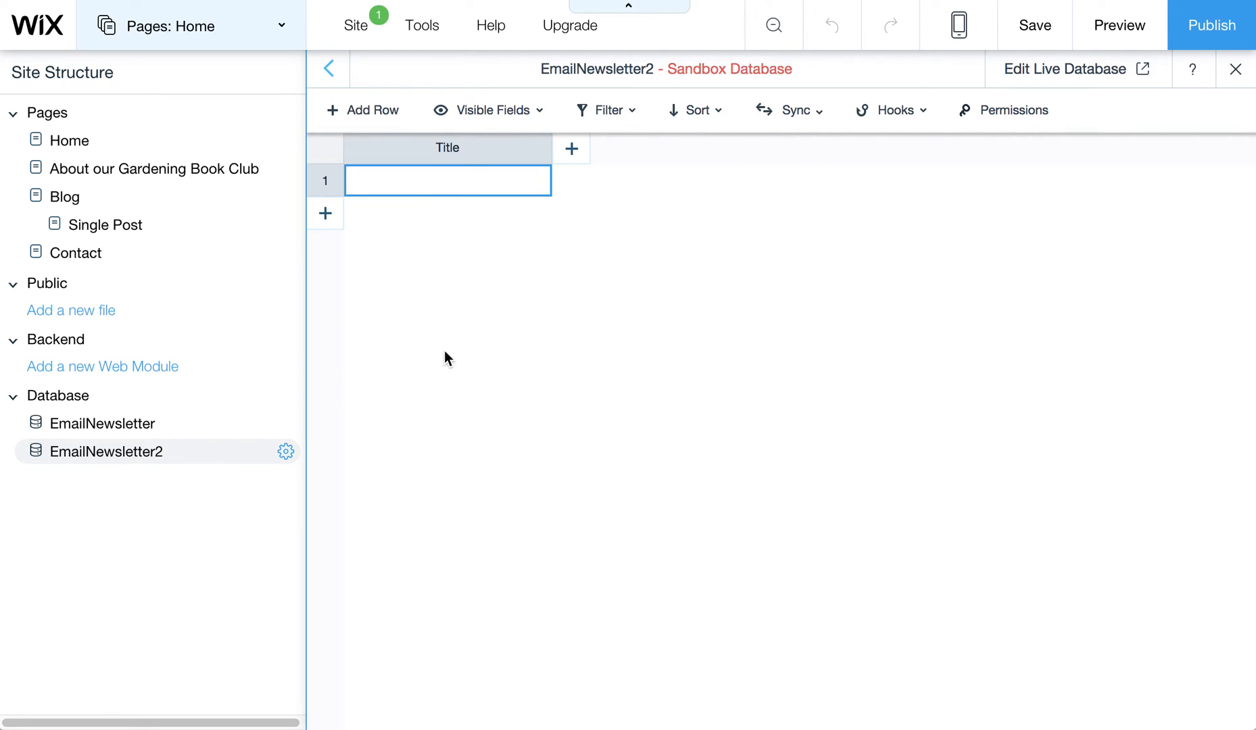
pyautogui.moveTo(1140, 177)
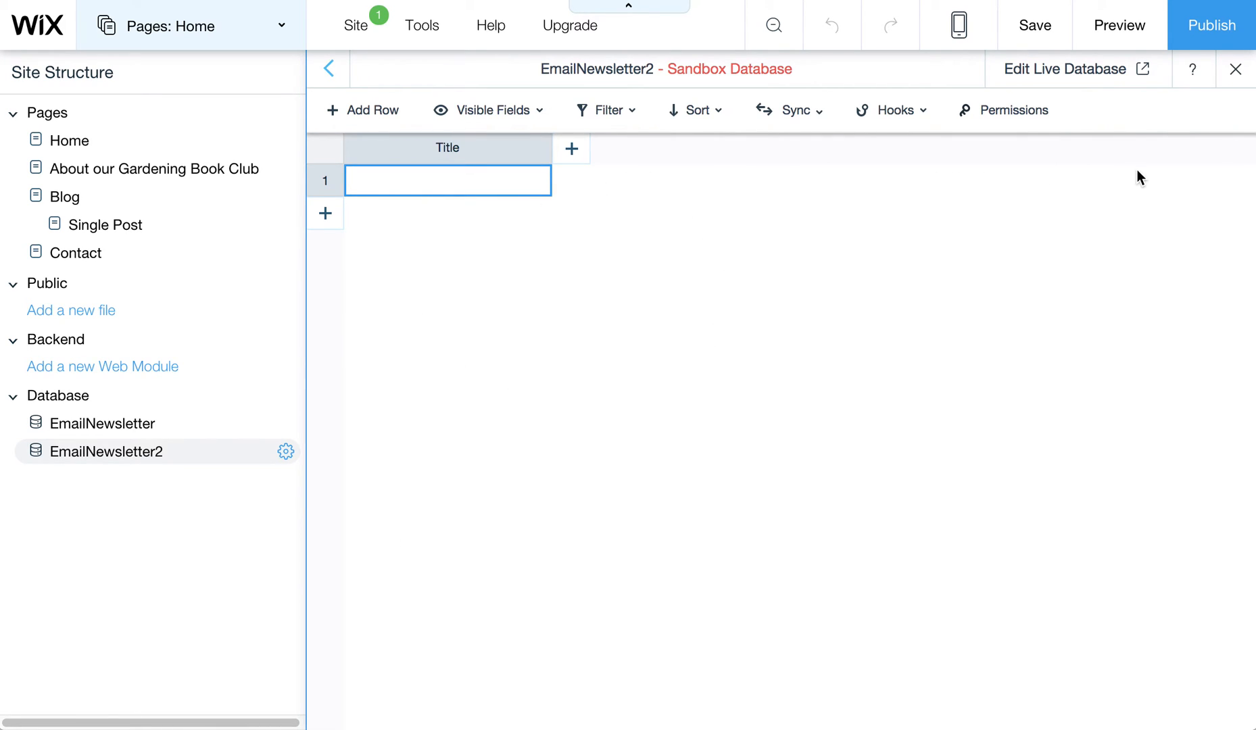
pyautogui.moveTo(1128, 176)
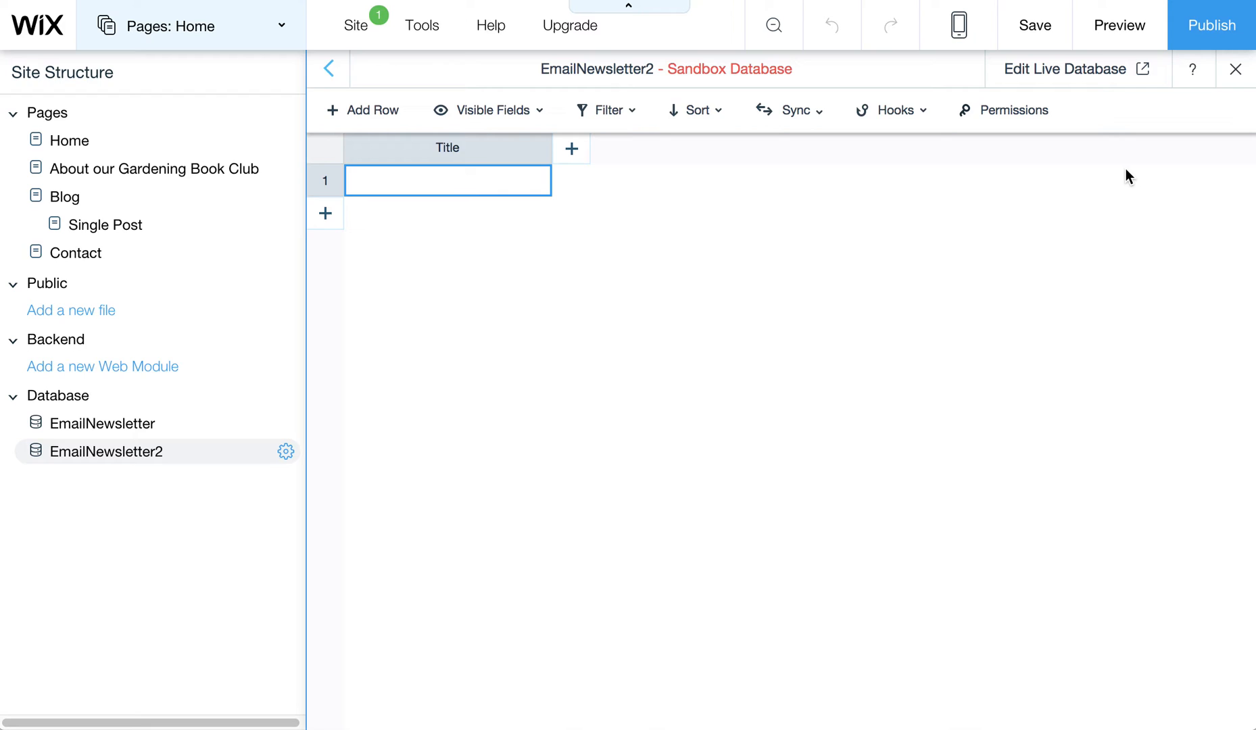
pyautogui.moveTo(930, 267)
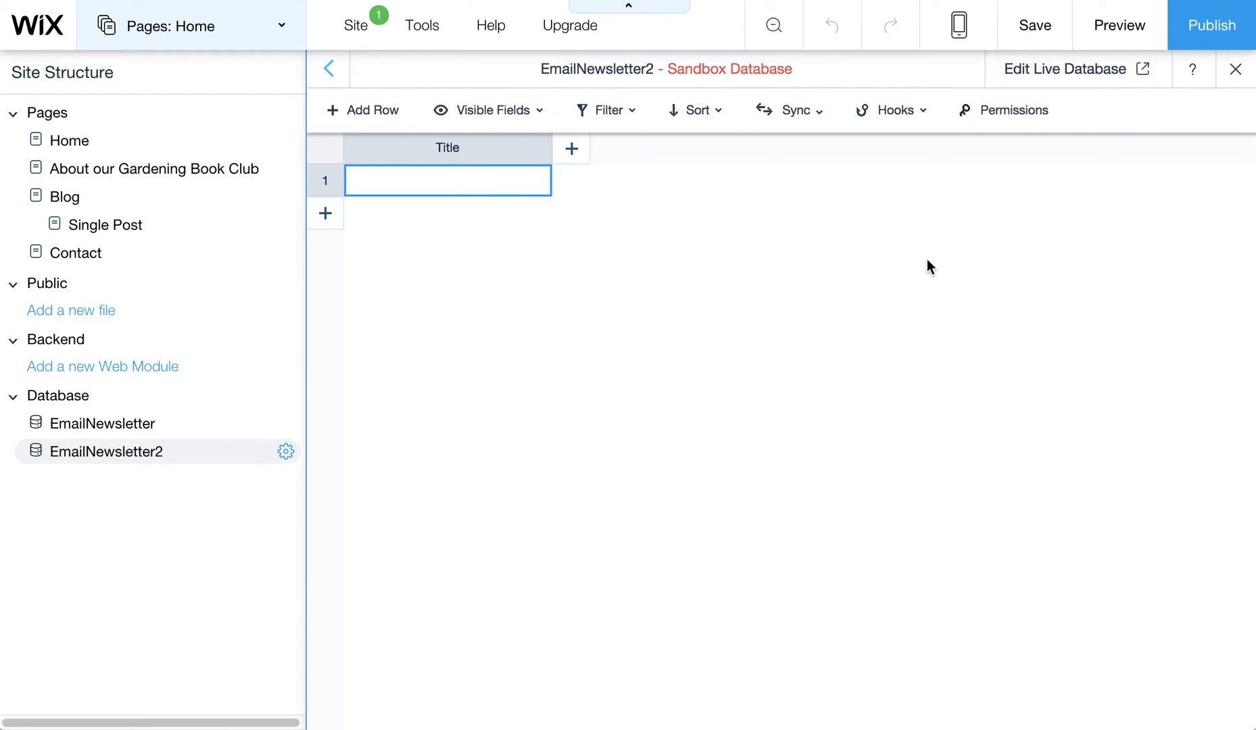
pyautogui.moveTo(422, 25)
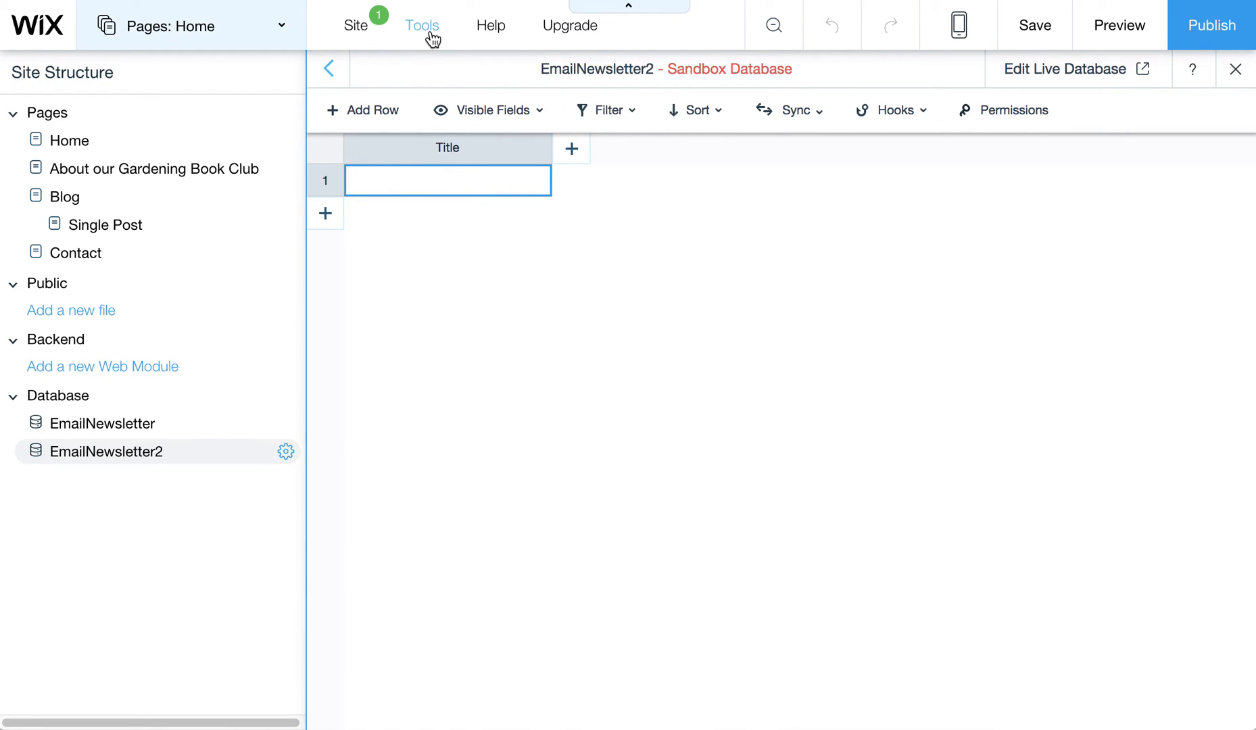
# - Reopen the Tools menu to confirm Developer Tools is still checked
pyautogui.click(422, 24)
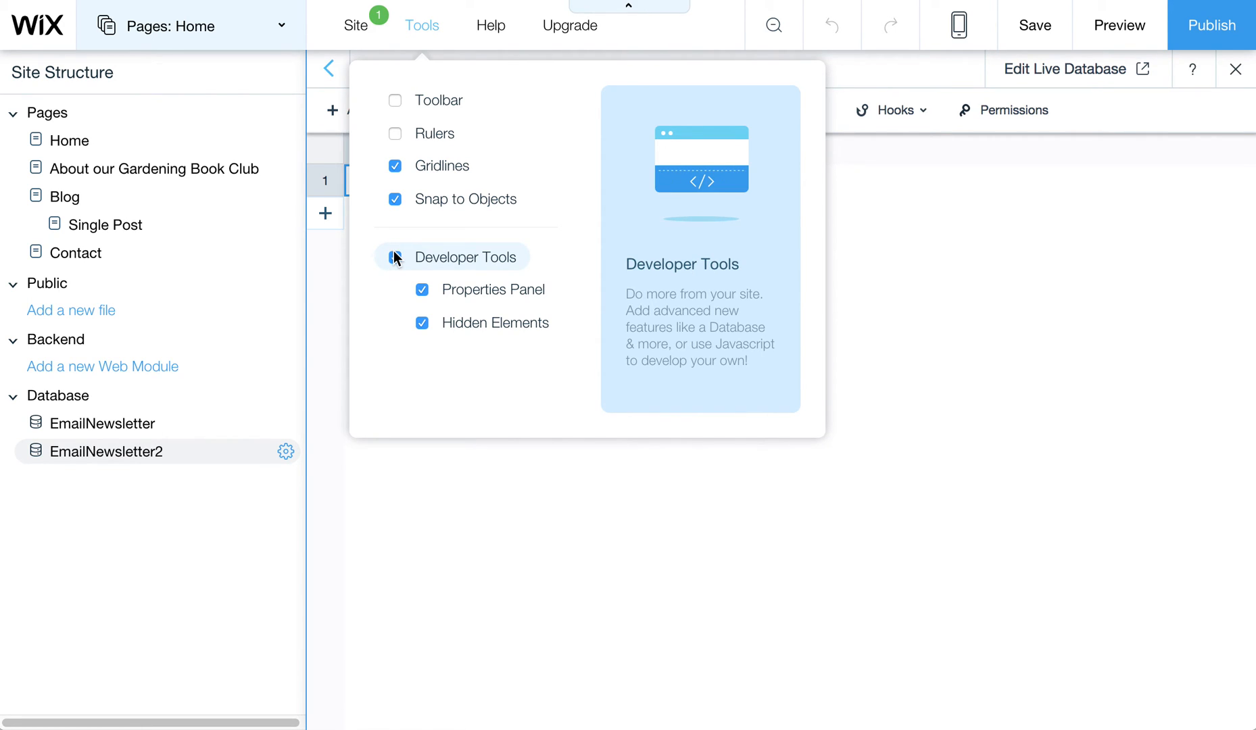
pyautogui.click(395, 257)
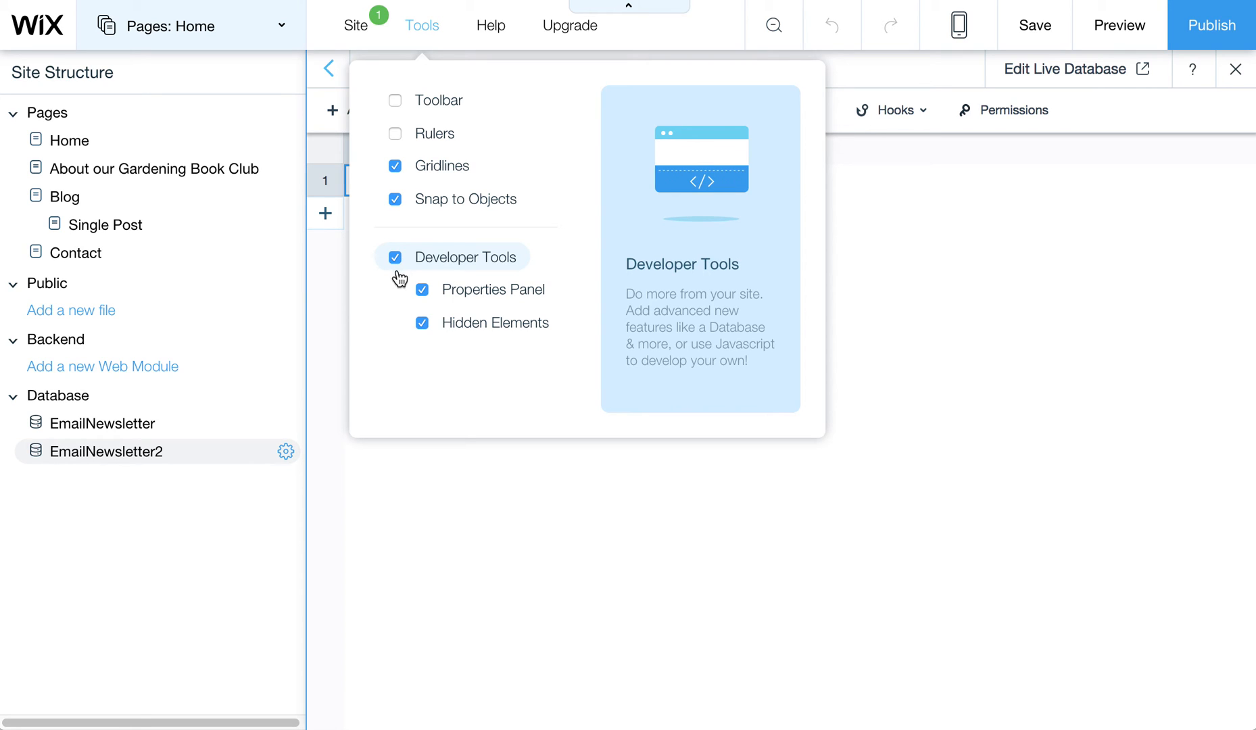
pyautogui.moveTo(390, 270)
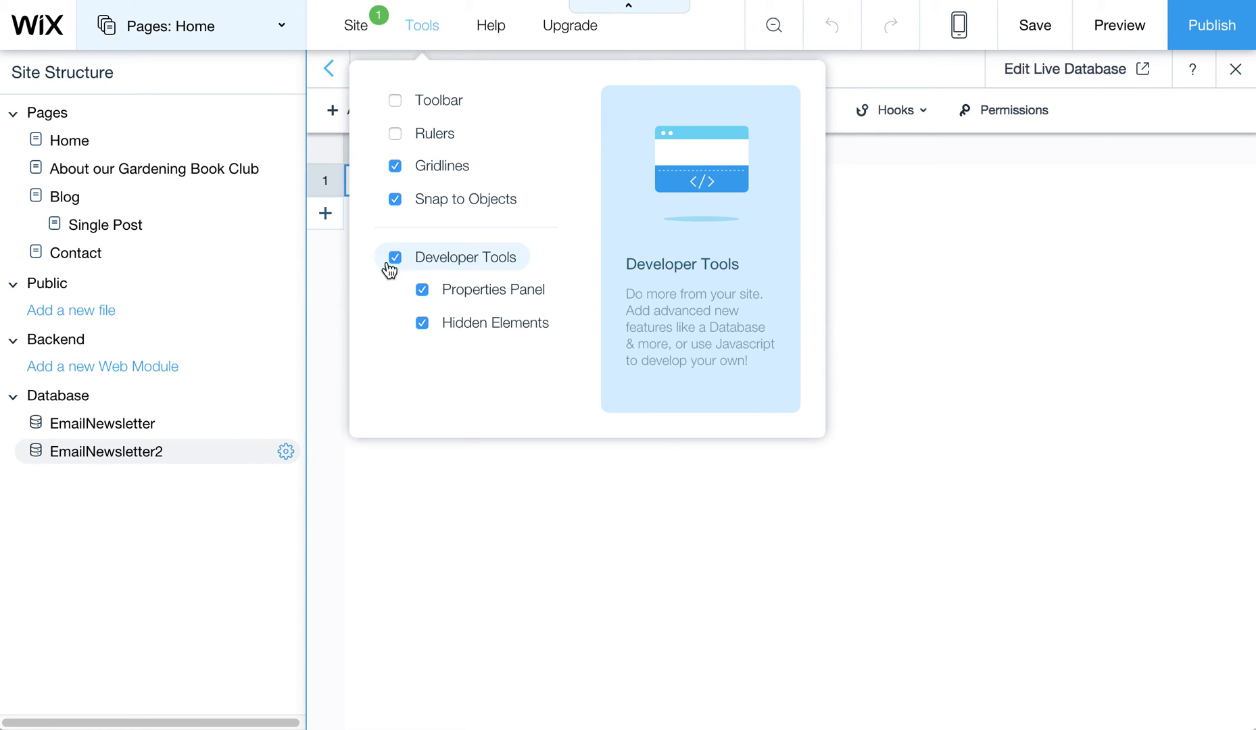